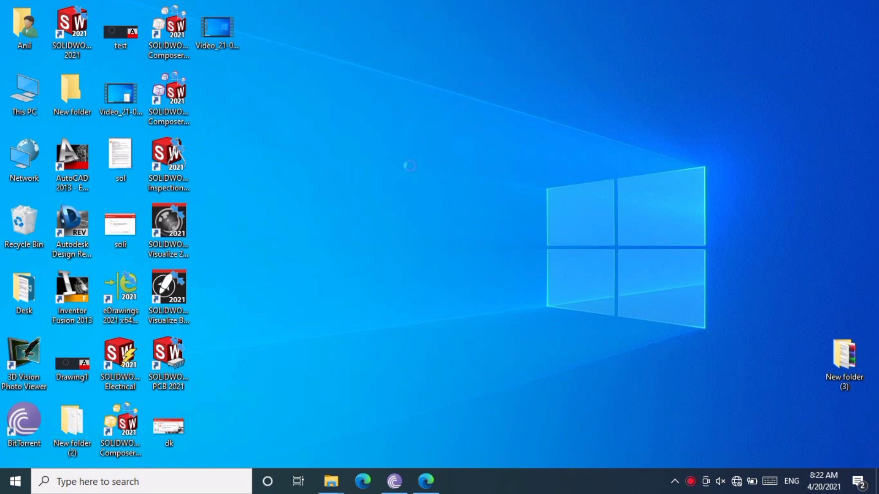
mouse_move(686, 459)
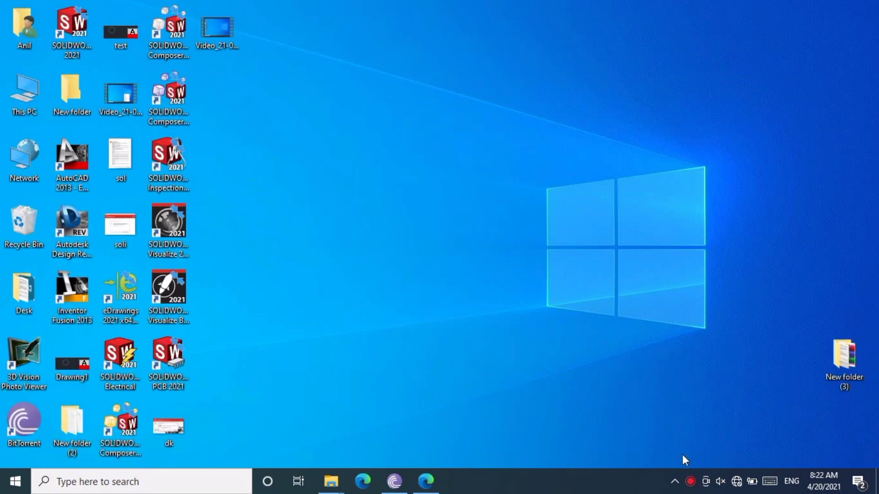
mouse_move(510, 218)
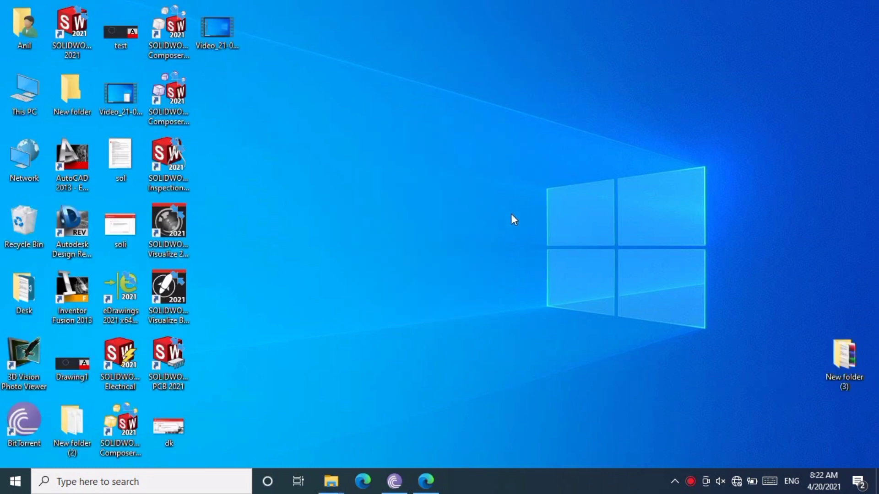
Launch SOLIDWORKS 2021, dismiss the license server error, and refresh the desktop.
left_click(70, 23)
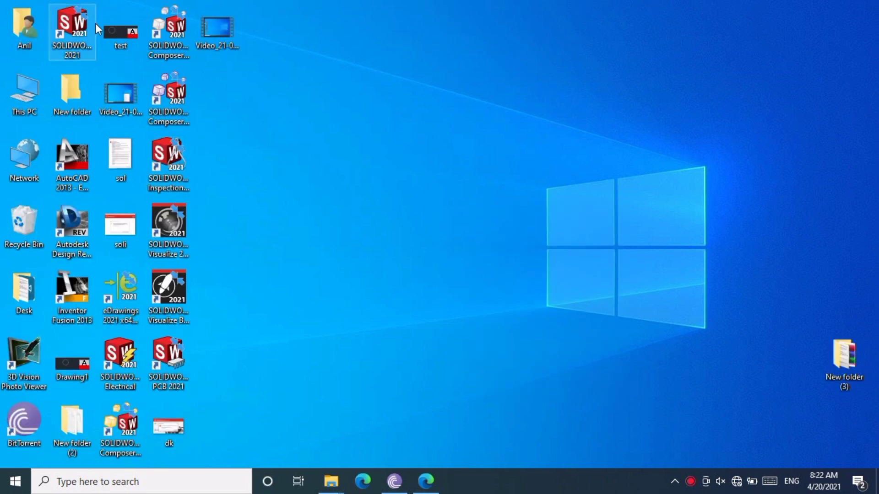
double_click(67, 25)
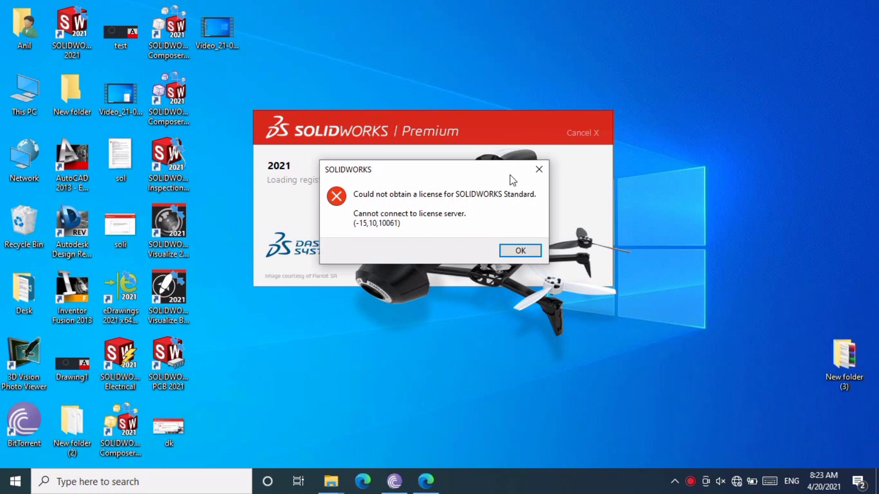
mouse_move(539, 170)
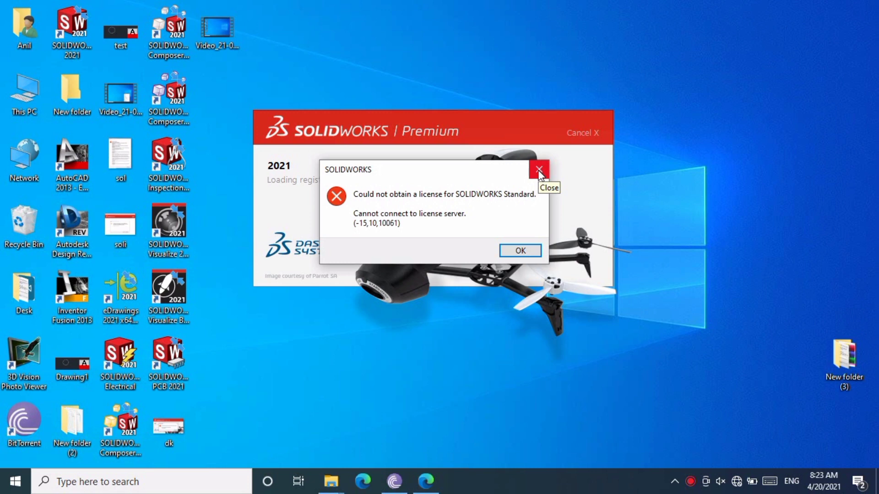
left_click(541, 167)
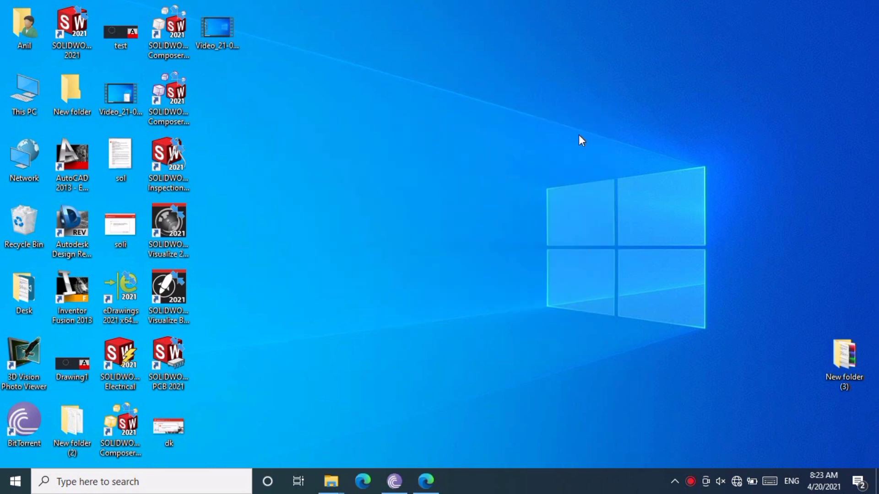
right_click(579, 140)
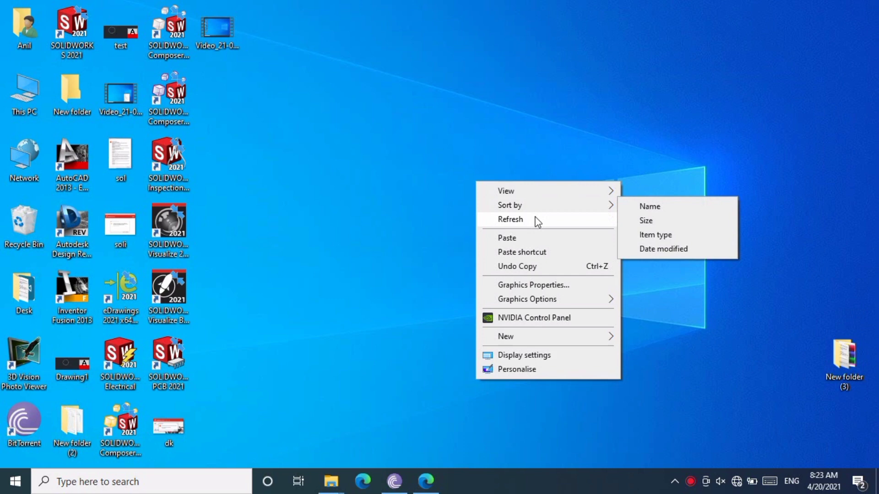
left_click(510, 220)
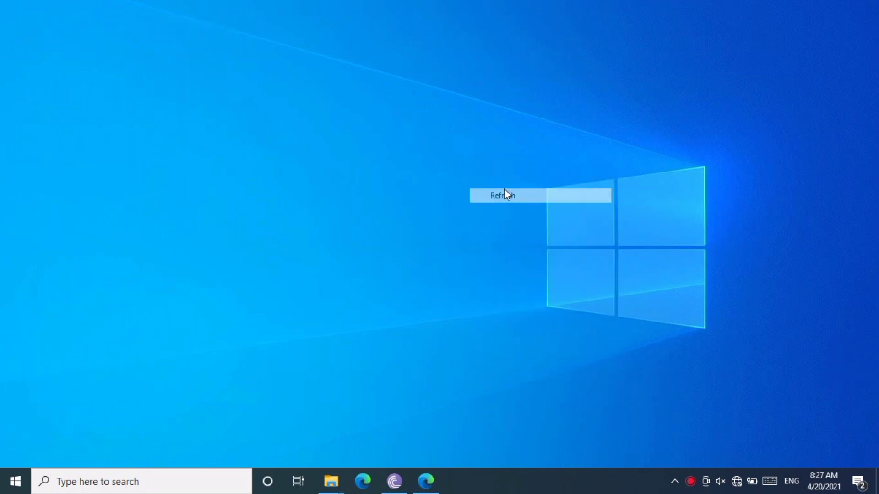
Run msconfig, uncheck Load startup items, and show the Services list.
left_click(502, 196)
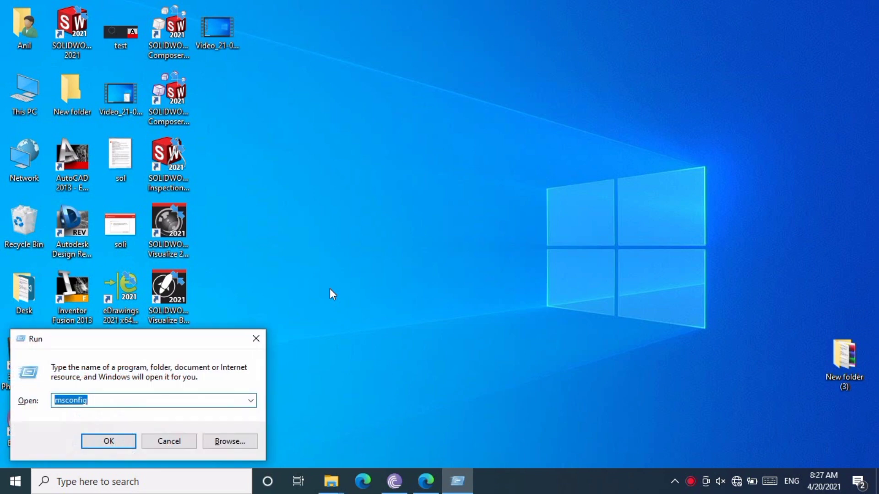
type("ms")
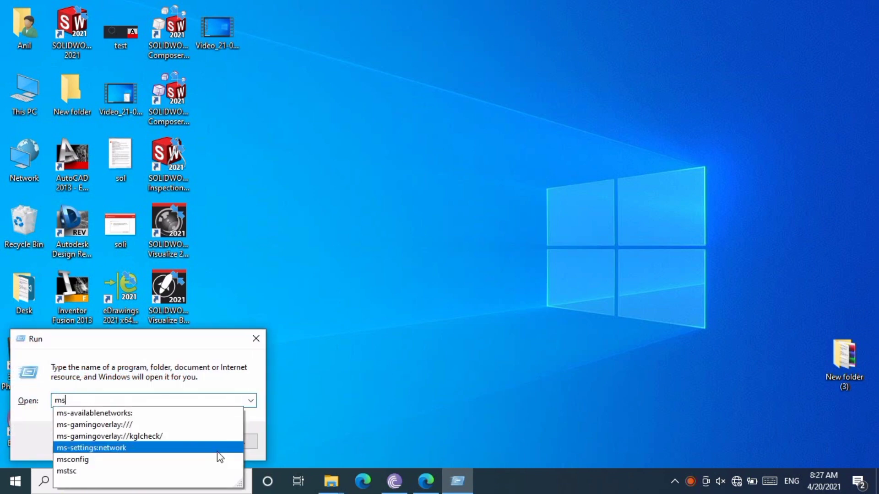
left_click(255, 339)
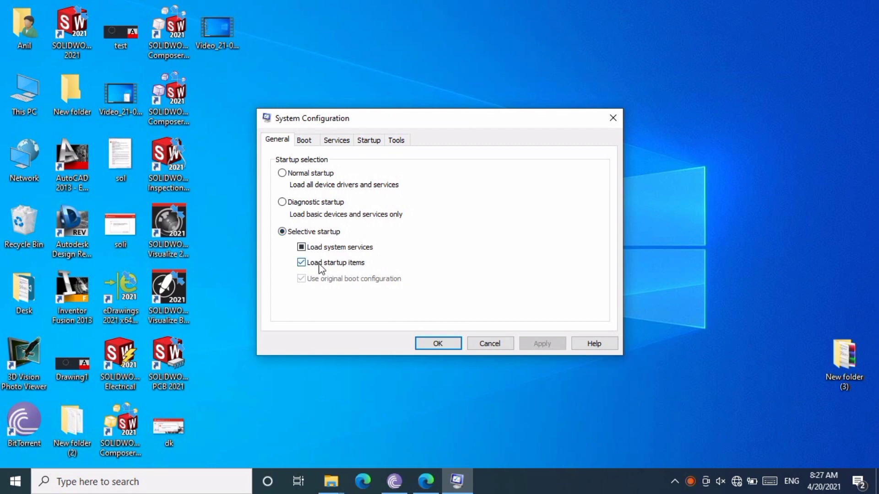
left_click(302, 262)
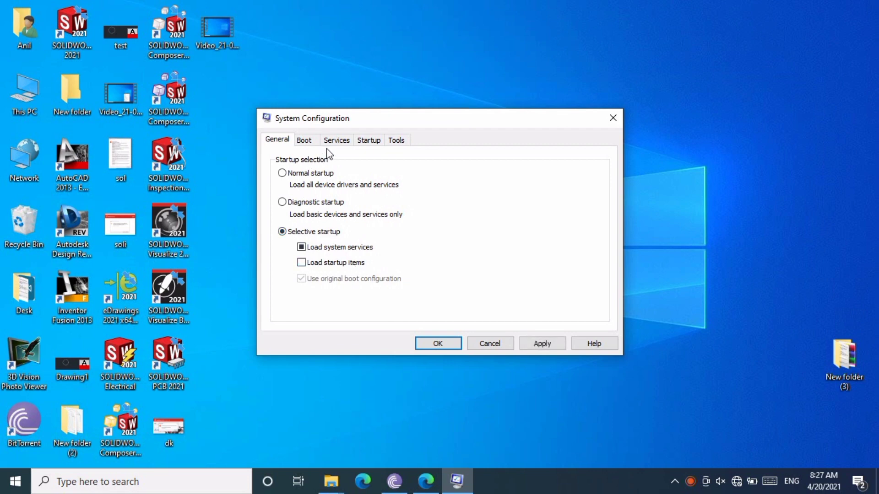
left_click(336, 140)
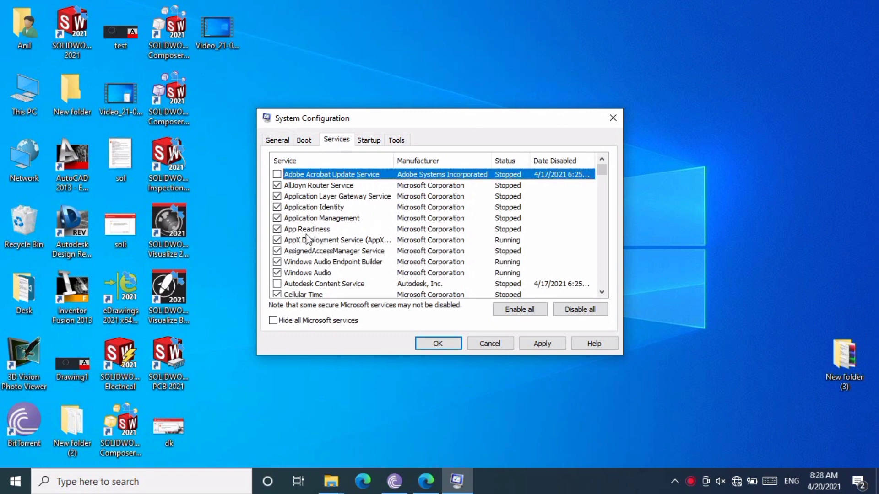
Enable FlexNet Licensing Service and FLEXnet Licensing Service 64, then apply and confirm with OK.
scroll("down", 3)
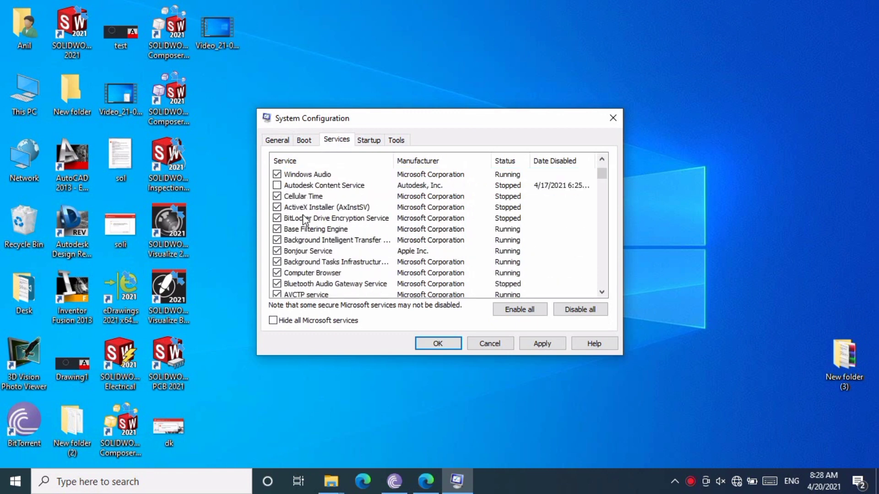
scroll("down", 3)
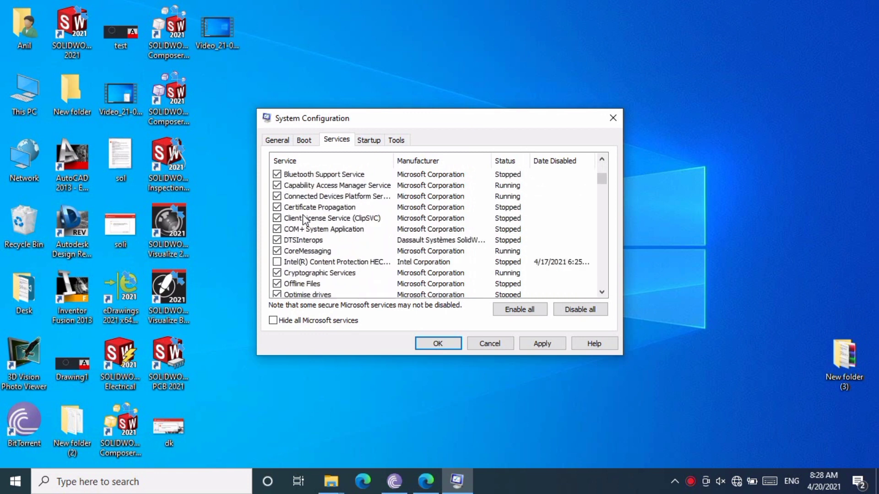
scroll("down", 3)
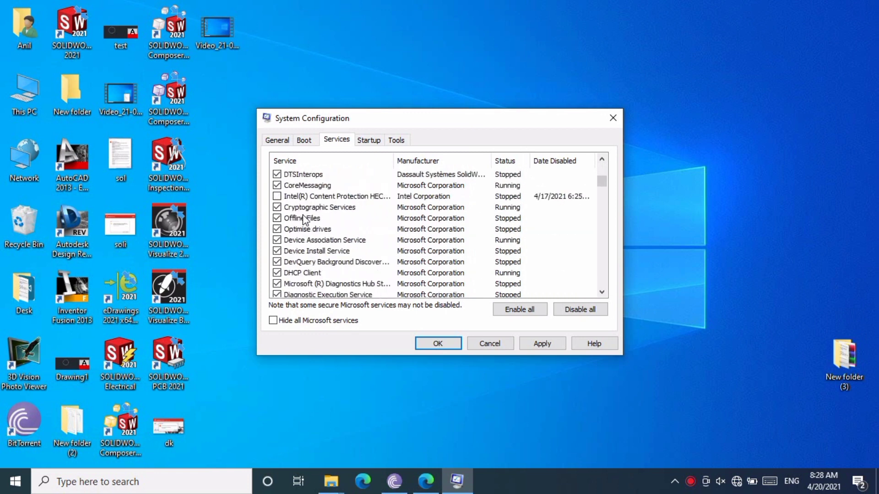
scroll("down", 3)
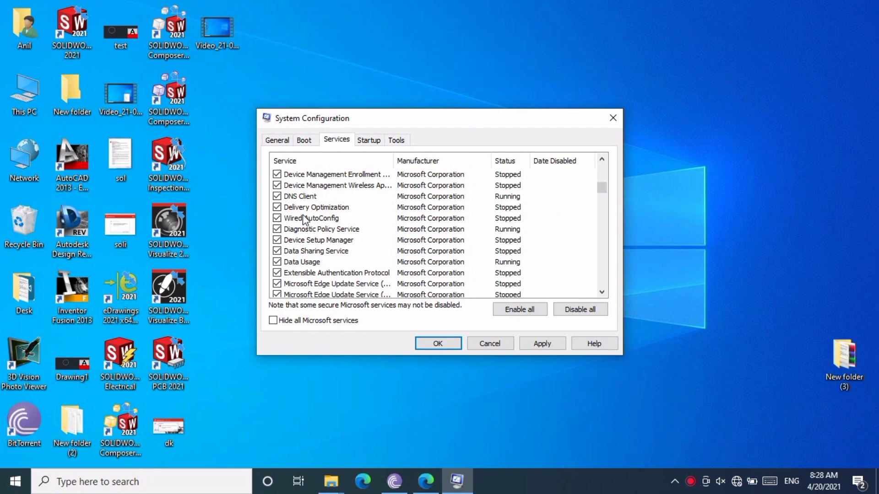
scroll("down", 3)
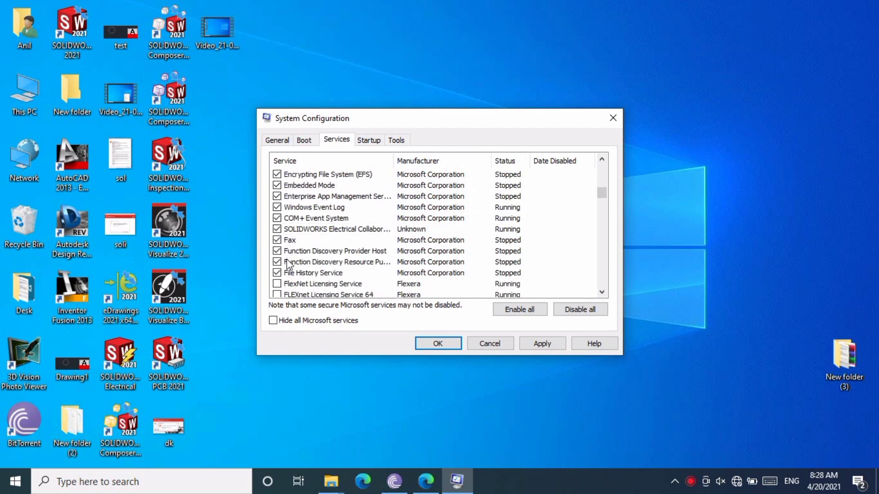
scroll("down", 3)
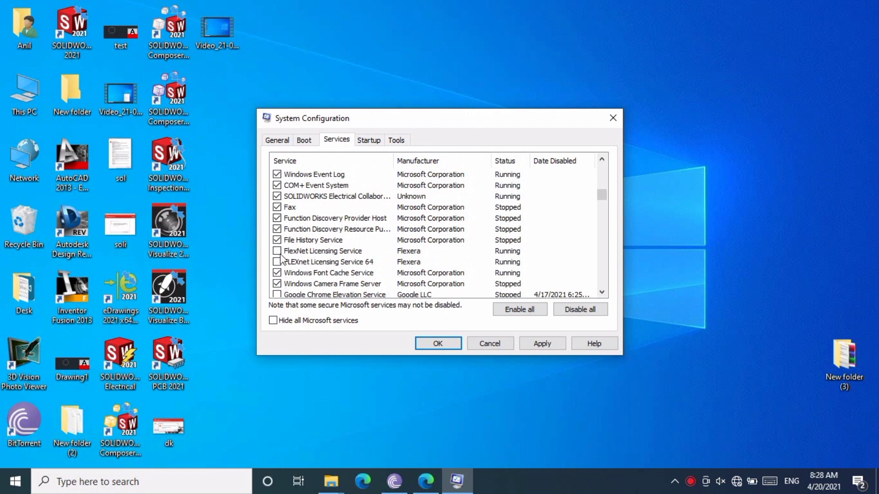
left_click(277, 262)
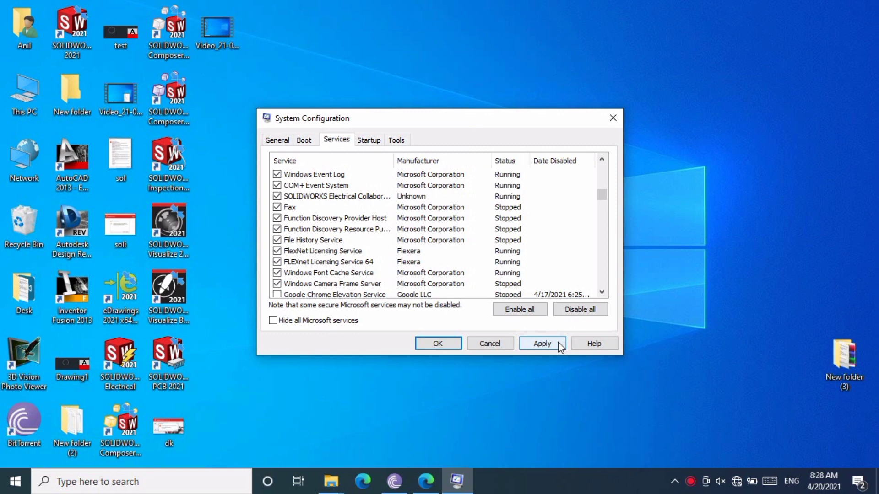
left_click(542, 343)
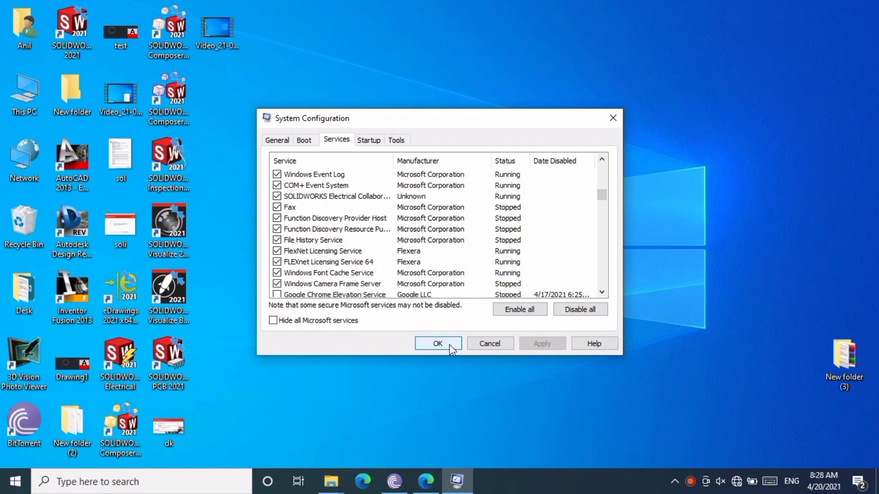
left_click(438, 344)
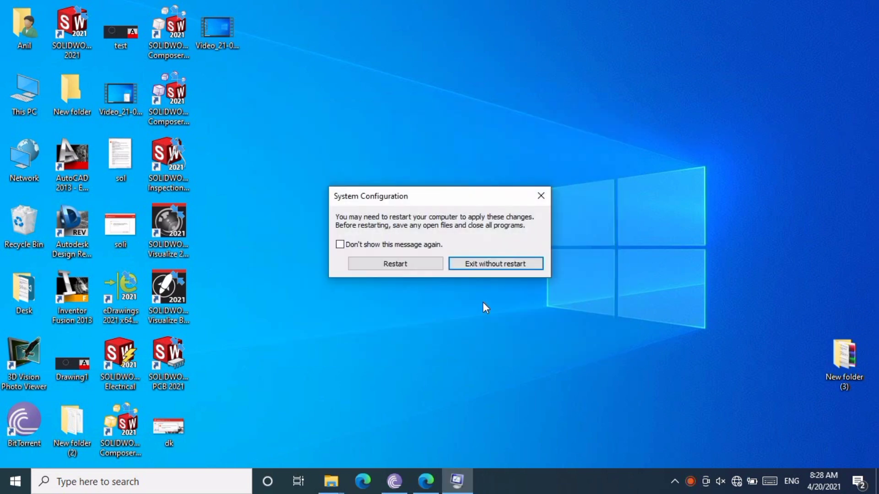